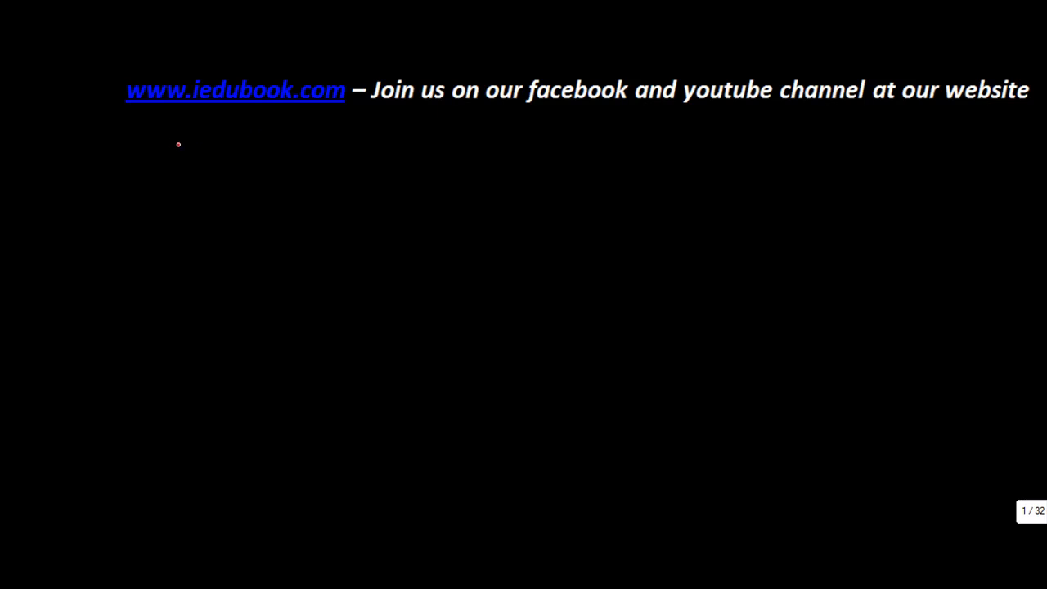
pyautogui.moveTo(162, 131)
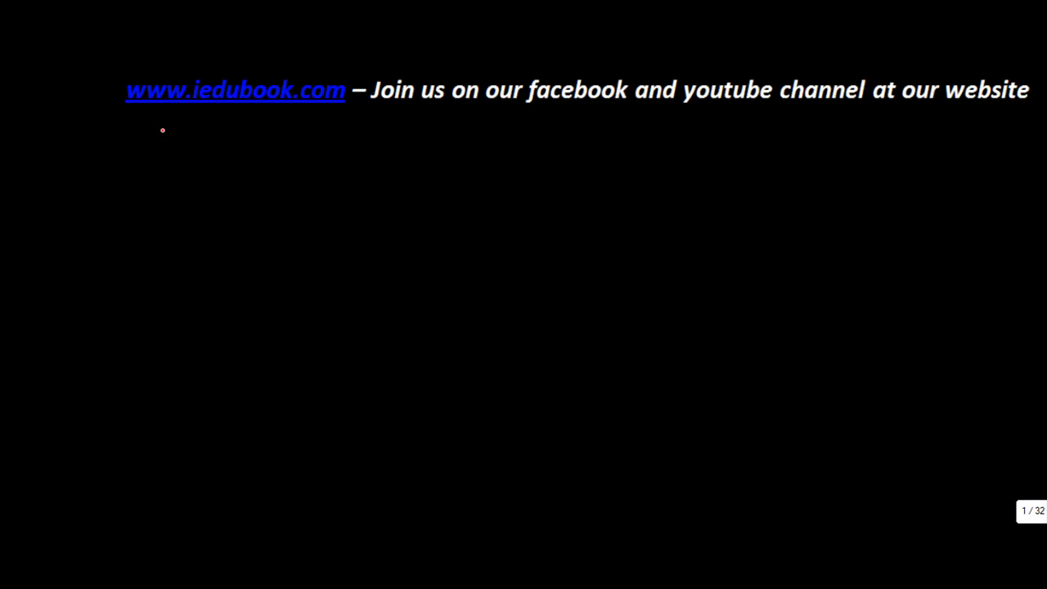
pyautogui.moveTo(118, 138)
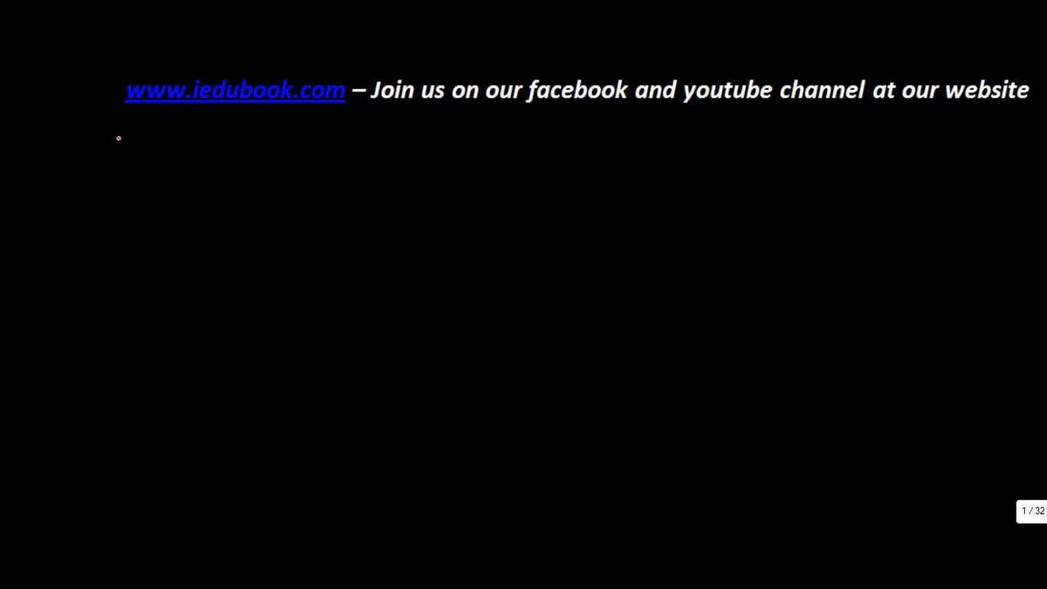
# Write the 'Light :-' heading and underline the Day and Night titles.
pyautogui.moveTo(117, 137); pyautogui.dragTo(123, 118)
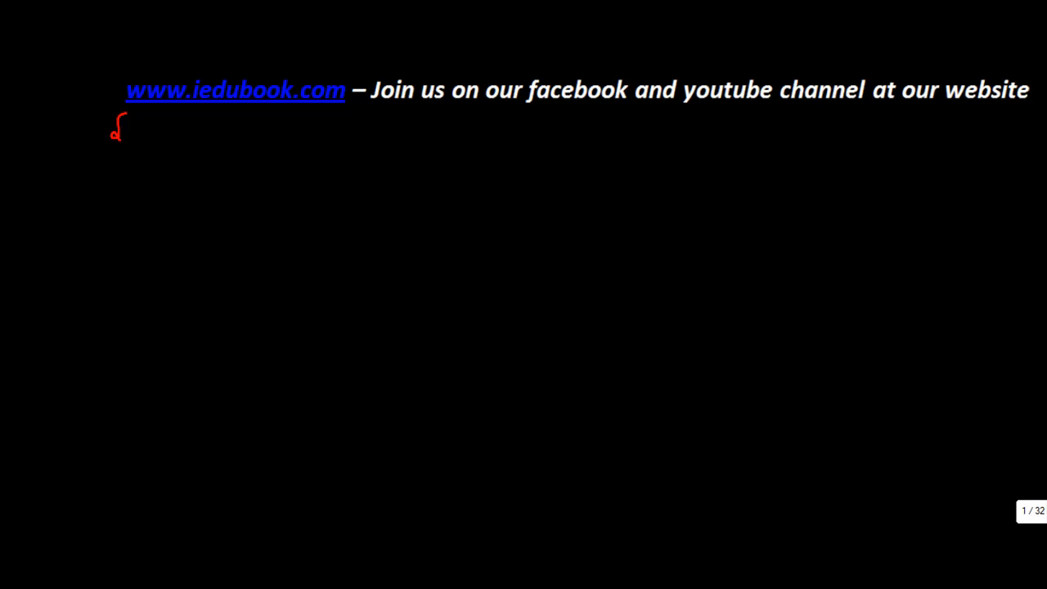
pyautogui.moveTo(114, 135); pyautogui.dragTo(172, 134)
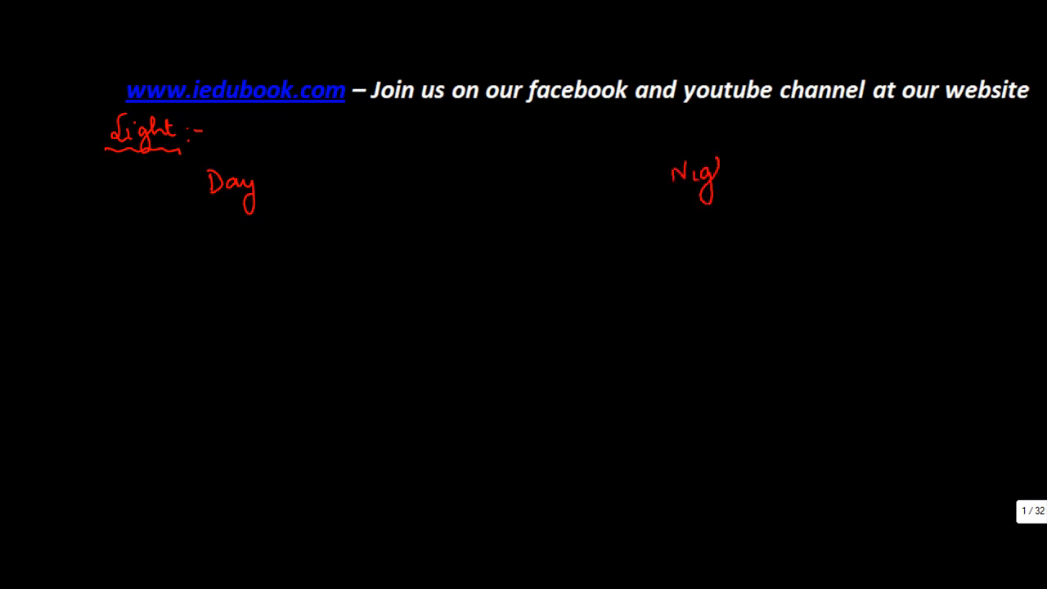
pyautogui.moveTo(695, 180); pyautogui.dragTo(733, 197)
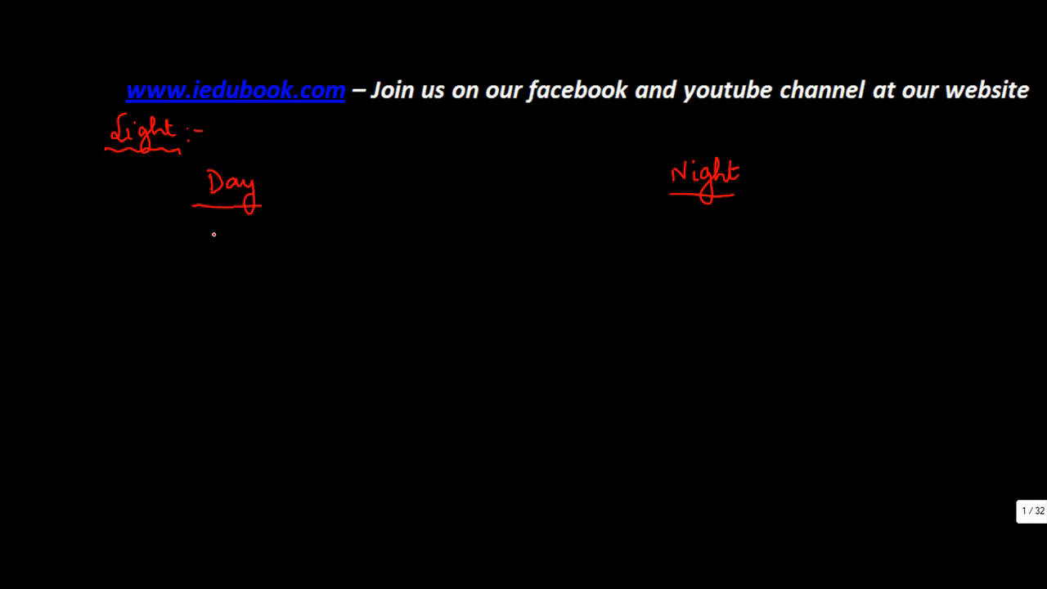
# Draw the day playground rectangle labelled Playground, with a sun and goals.
pyautogui.moveTo(122, 258); pyautogui.dragTo(123, 311)
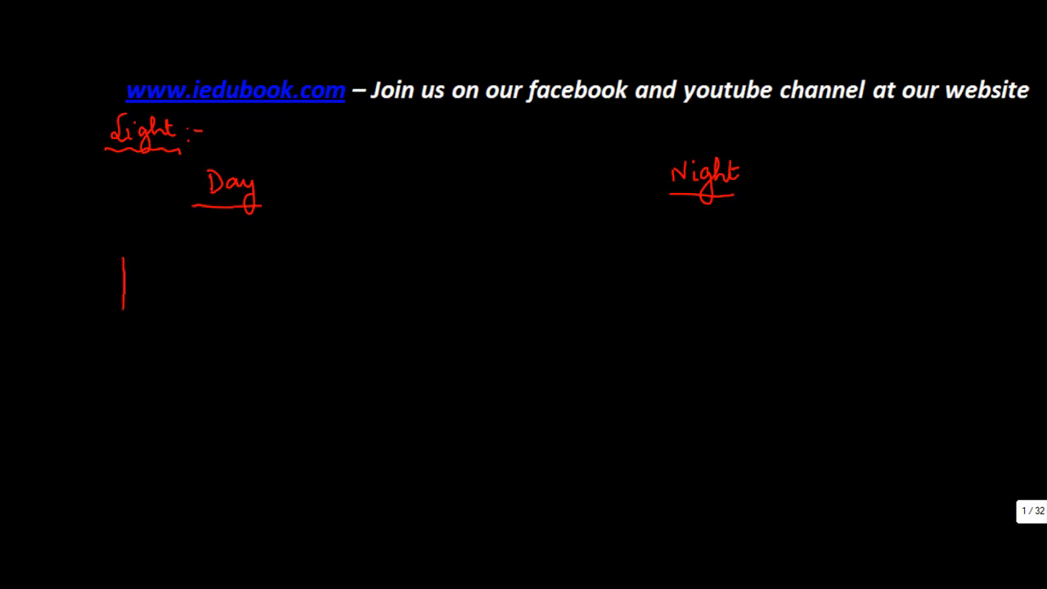
pyautogui.moveTo(123, 261); pyautogui.dragTo(270, 339)
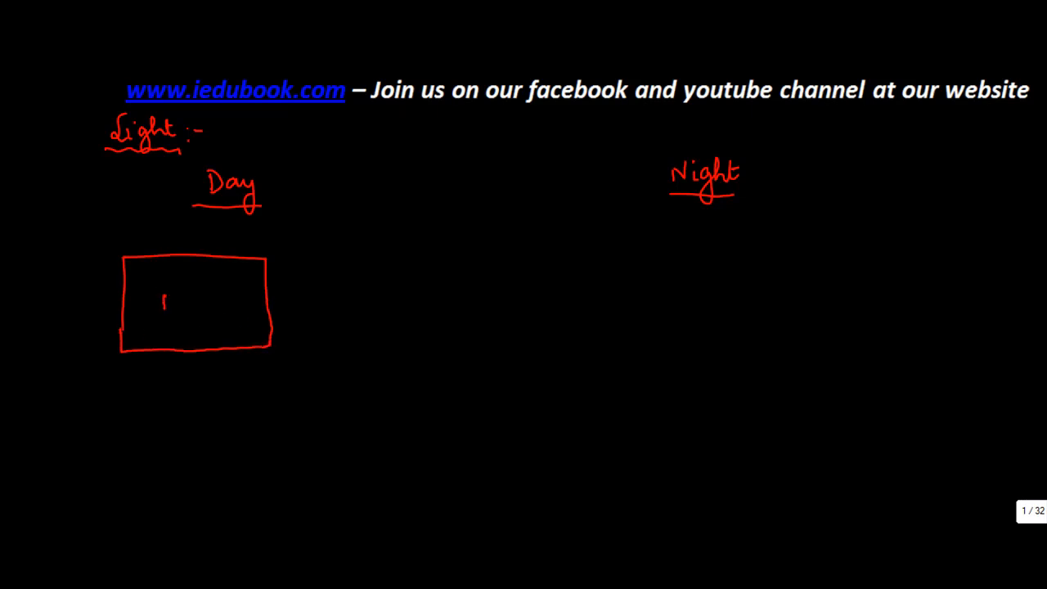
pyautogui.write('Playo')
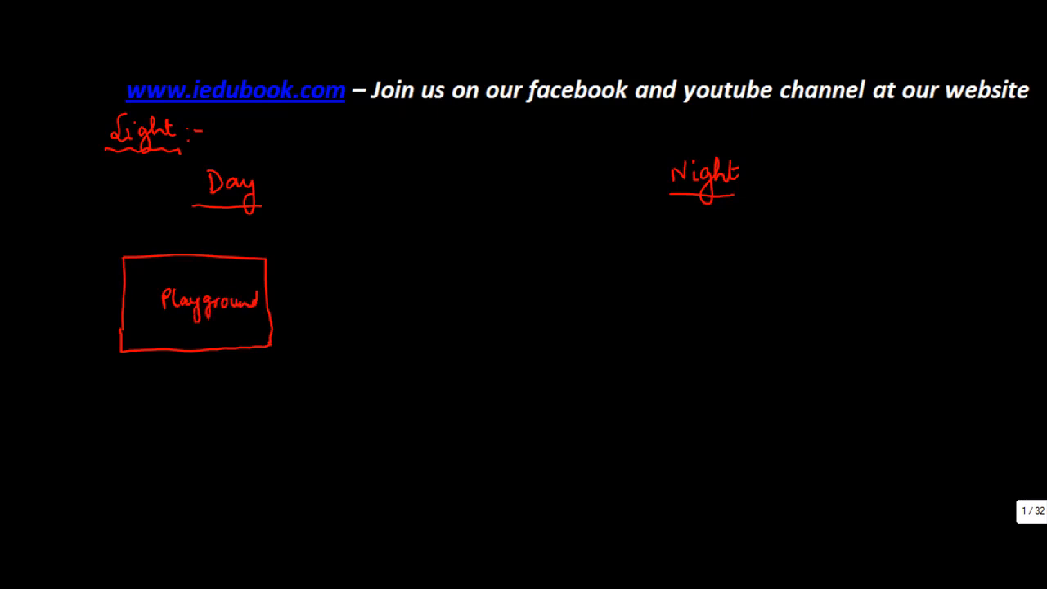
pyautogui.moveTo(178, 253); pyautogui.dragTo(219, 254)
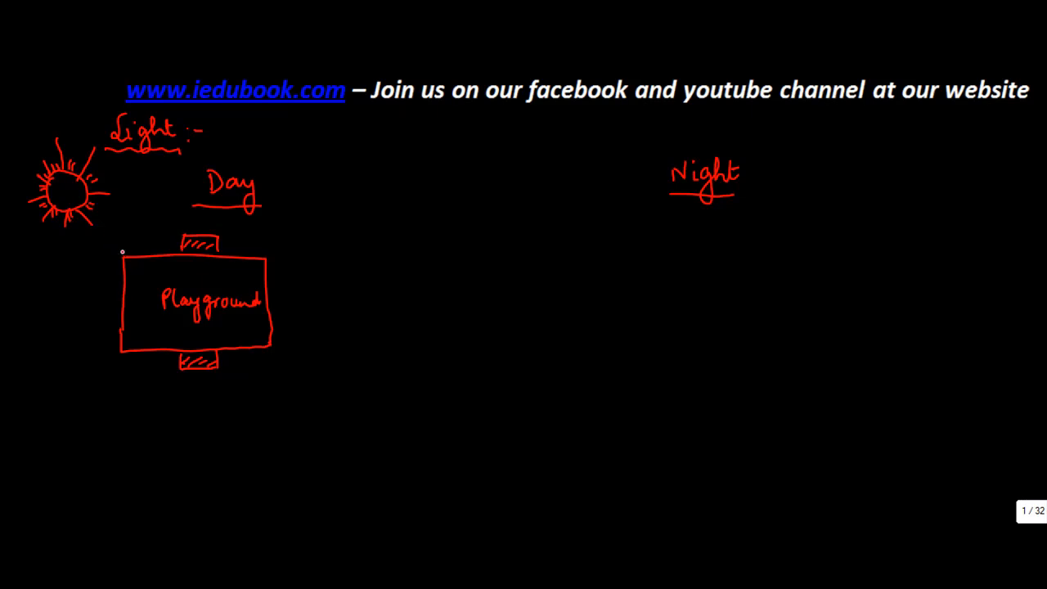
# Draw an arrow from the sun down to the day playground.
pyautogui.moveTo(99, 209); pyautogui.dragTo(149, 249)
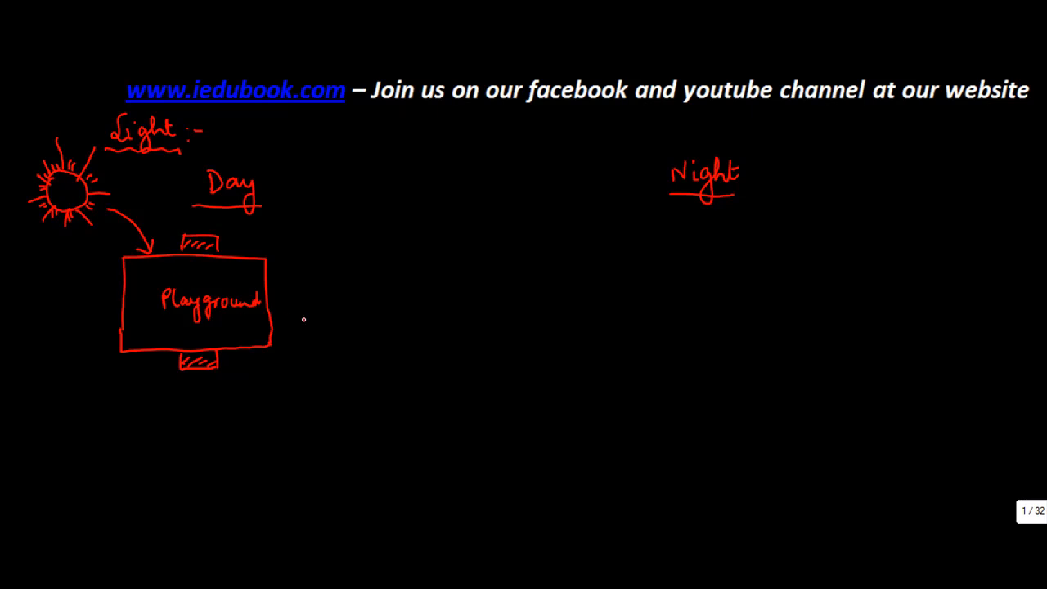
pyautogui.moveTo(588, 160)
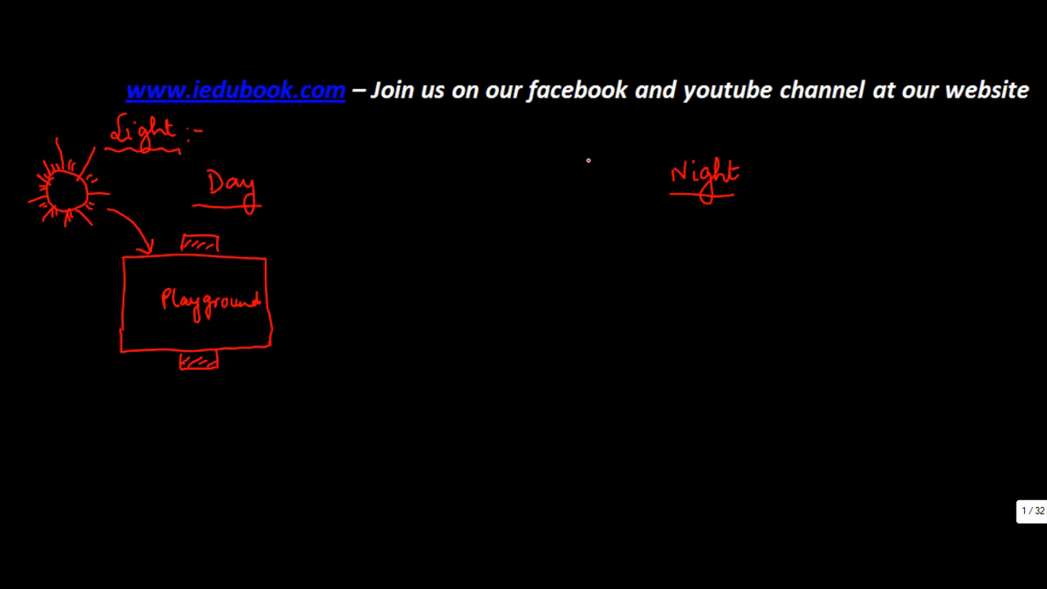
# Draw a crescent moon by Night, a Playground rectangle below it, and a 'goal post' label.
pyautogui.moveTo(586, 156); pyautogui.dragTo(573, 213)
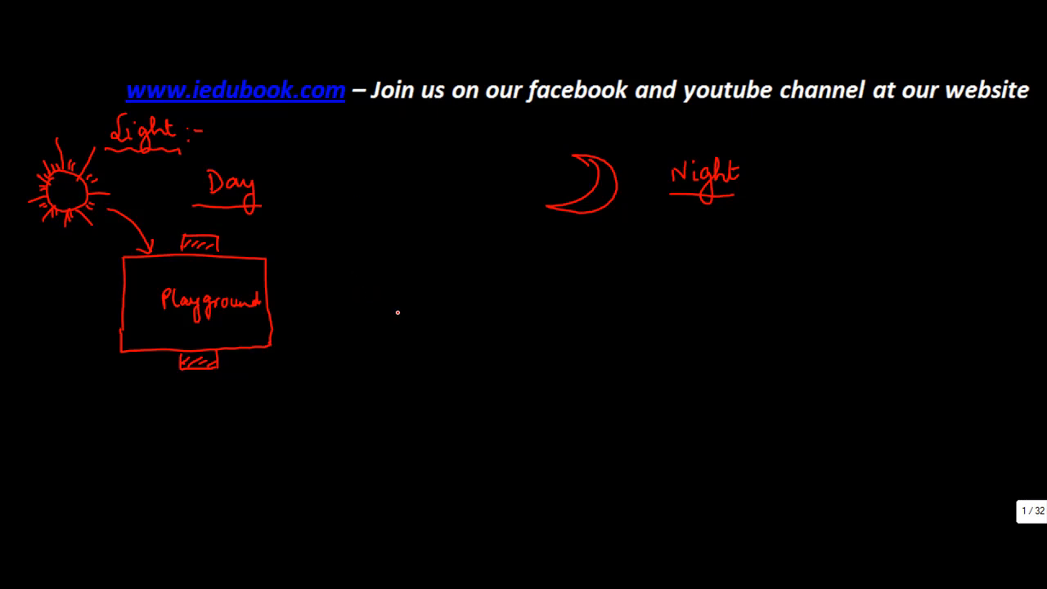
pyautogui.moveTo(651, 255); pyautogui.dragTo(651, 314)
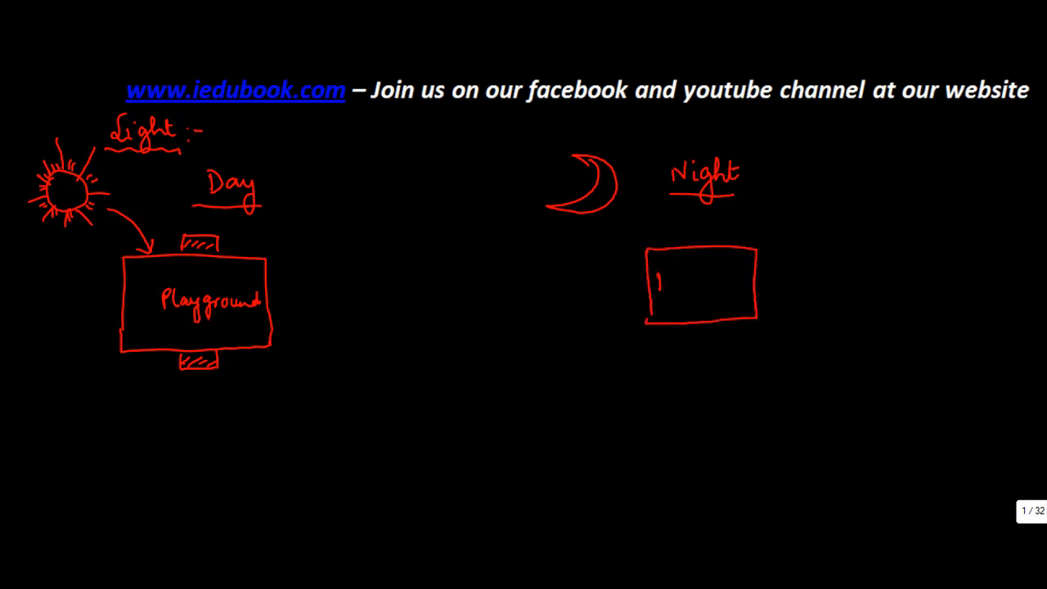
pyautogui.write('Playground')
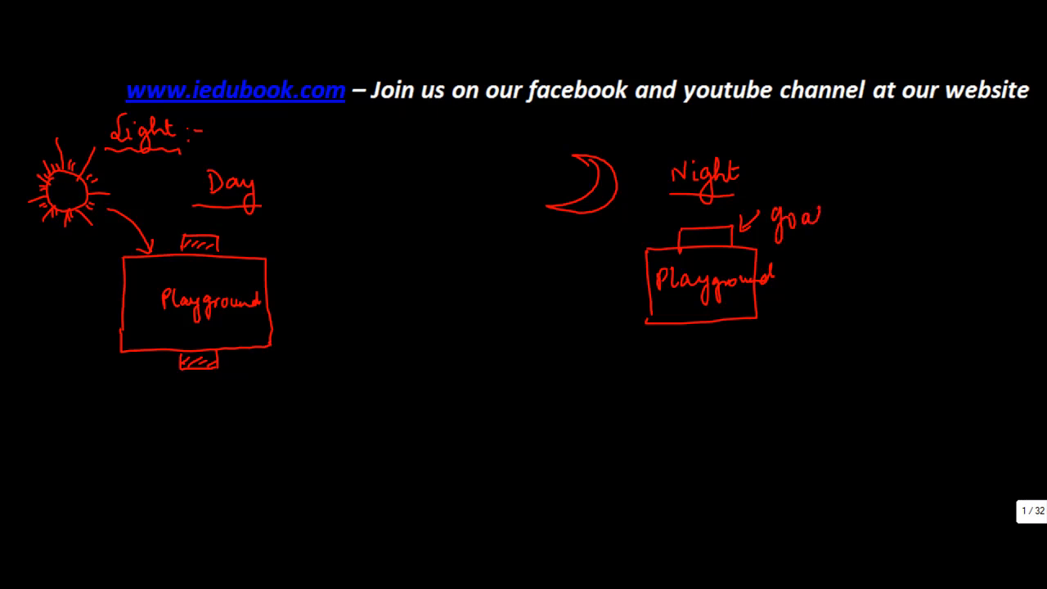
pyautogui.write('post')
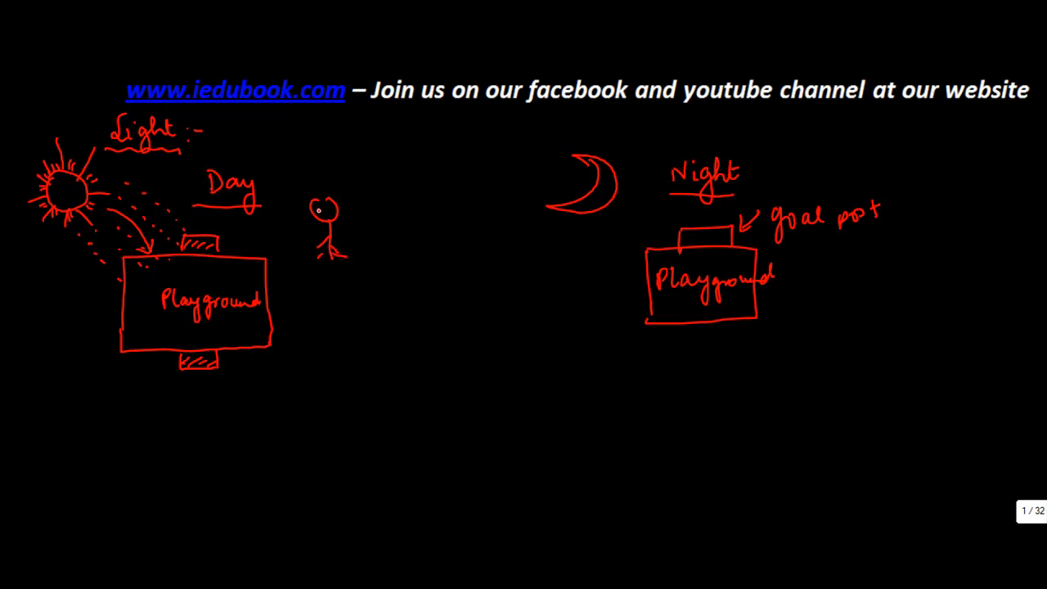
# Mark under the moon that its light does not reach the night playground.
pyautogui.moveTo(324, 211); pyautogui.dragTo(270, 237)
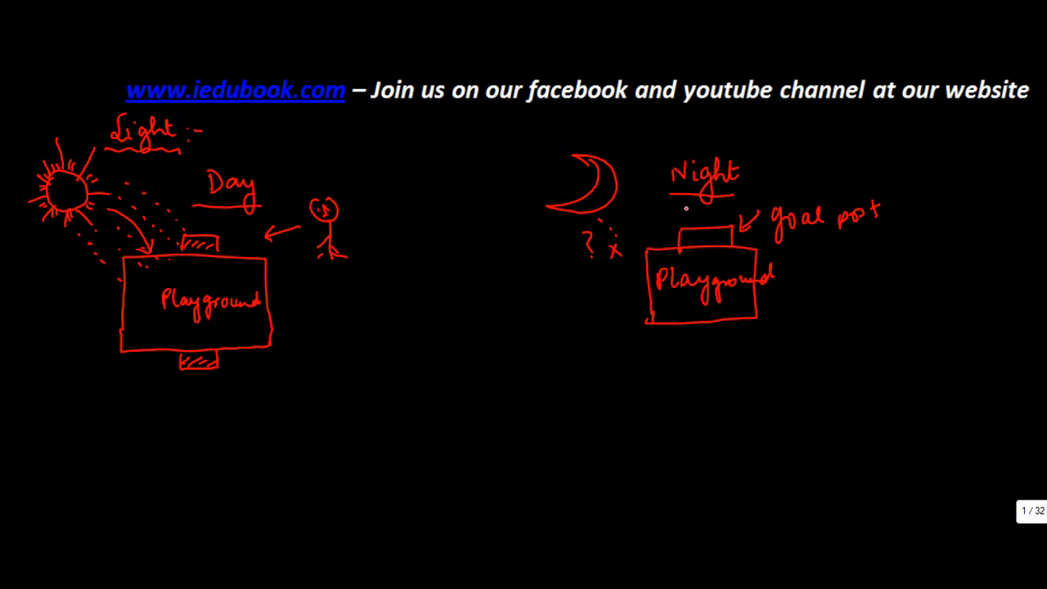
pyautogui.moveTo(520, 291)
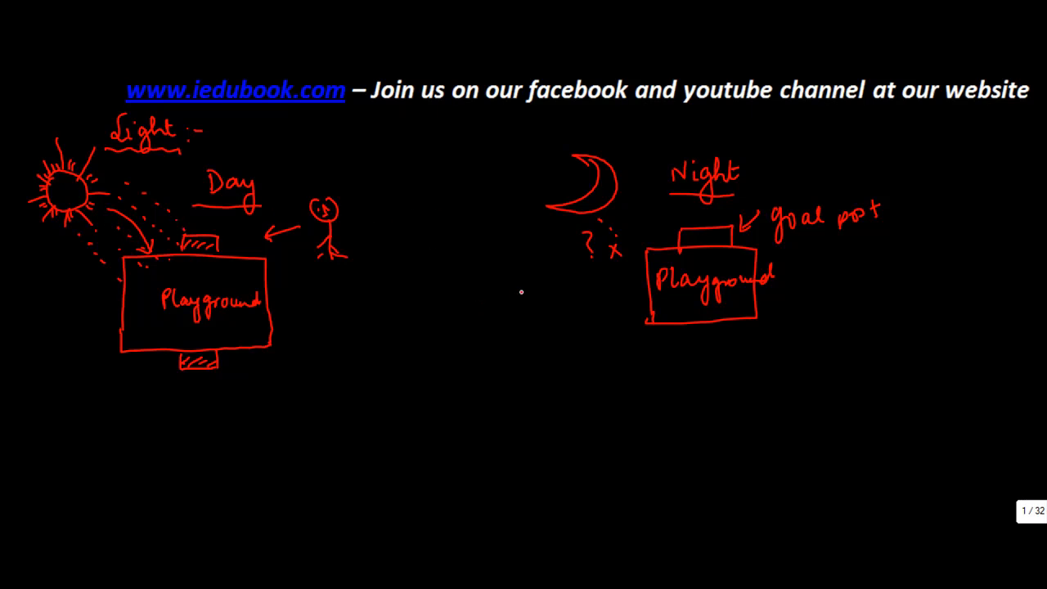
# Draw a person lighting the night playground with a torch, and an arrow down from the sun.
pyautogui.moveTo(527, 291); pyautogui.dragTo(515, 314)
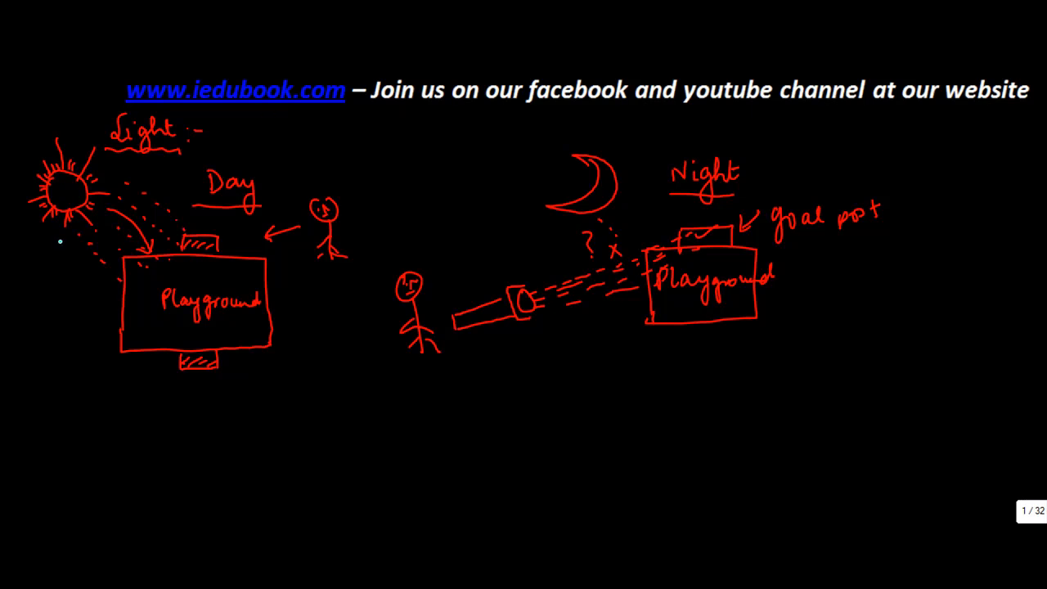
pyautogui.moveTo(63, 239); pyautogui.dragTo(67, 376)
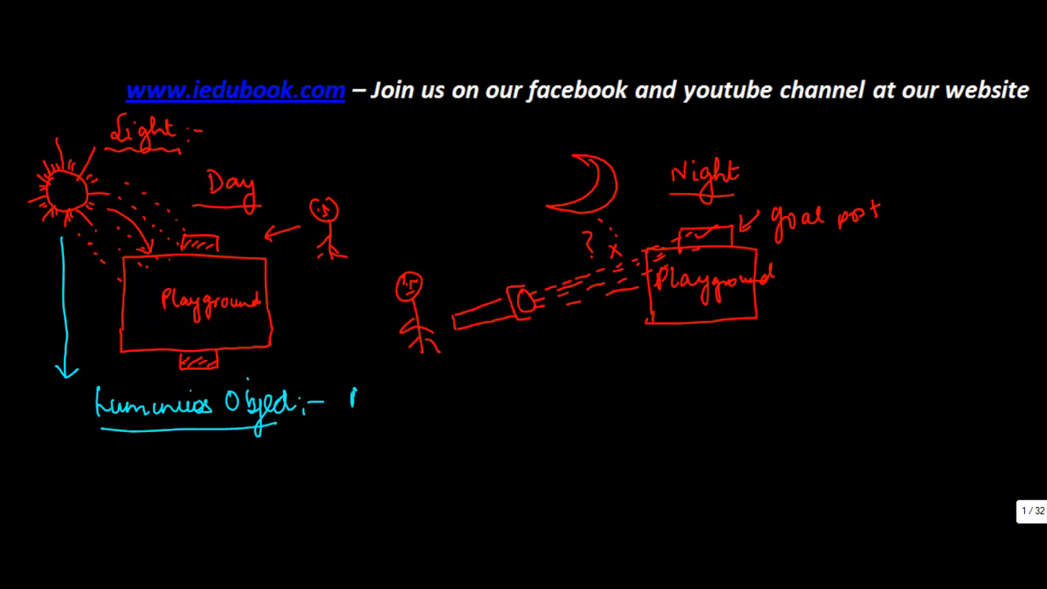
# Write the definition 'An object which emits its own light.' under Luminous Object.
pyautogui.write('An ob')
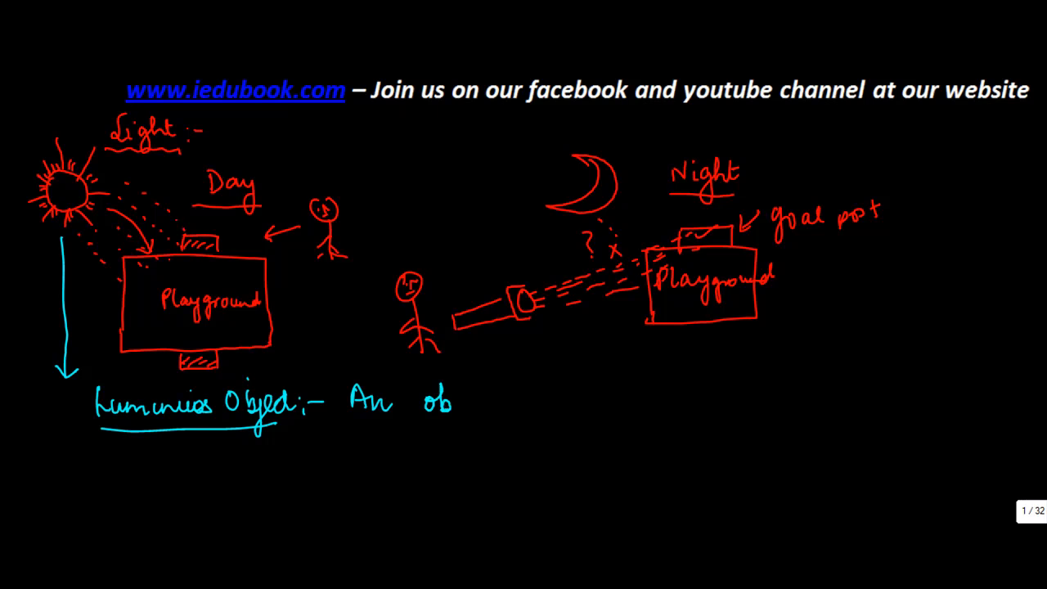
pyautogui.write('object w')
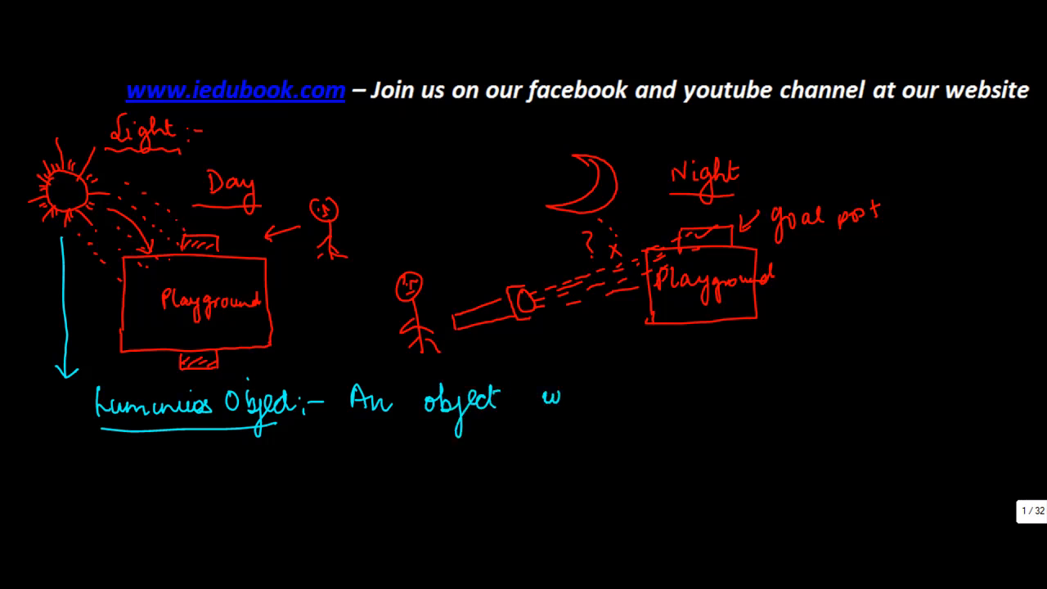
pyautogui.write('which')
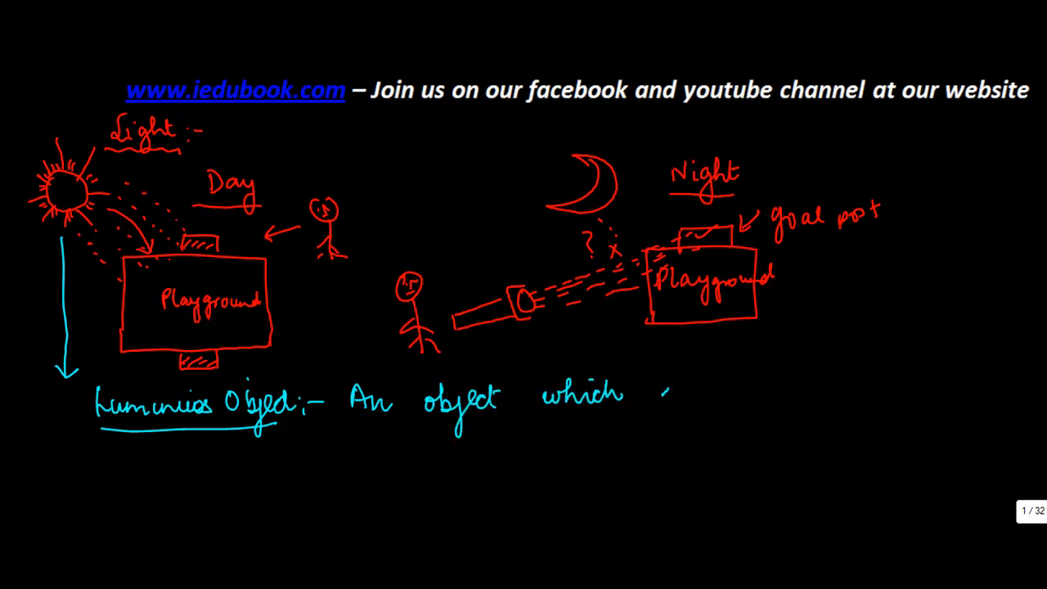
pyautogui.write('emits')
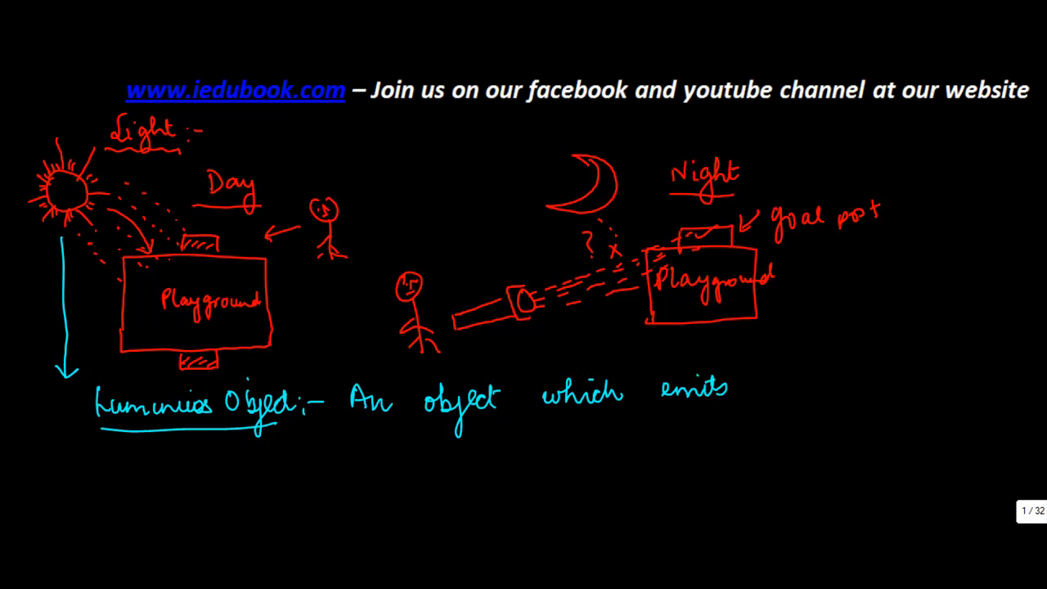
pyautogui.write('its or')
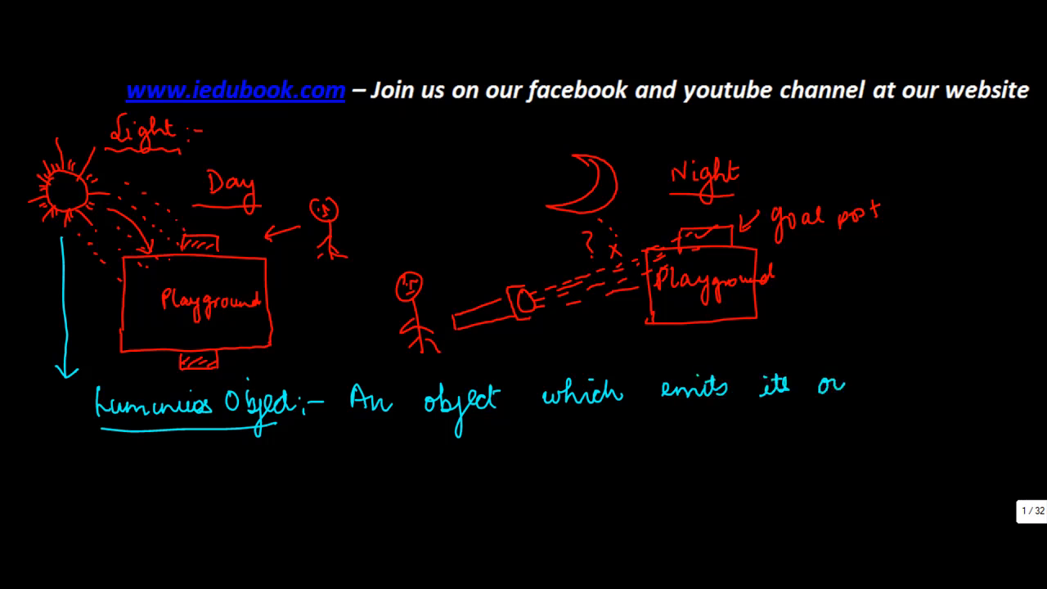
pyautogui.write('own ligh')
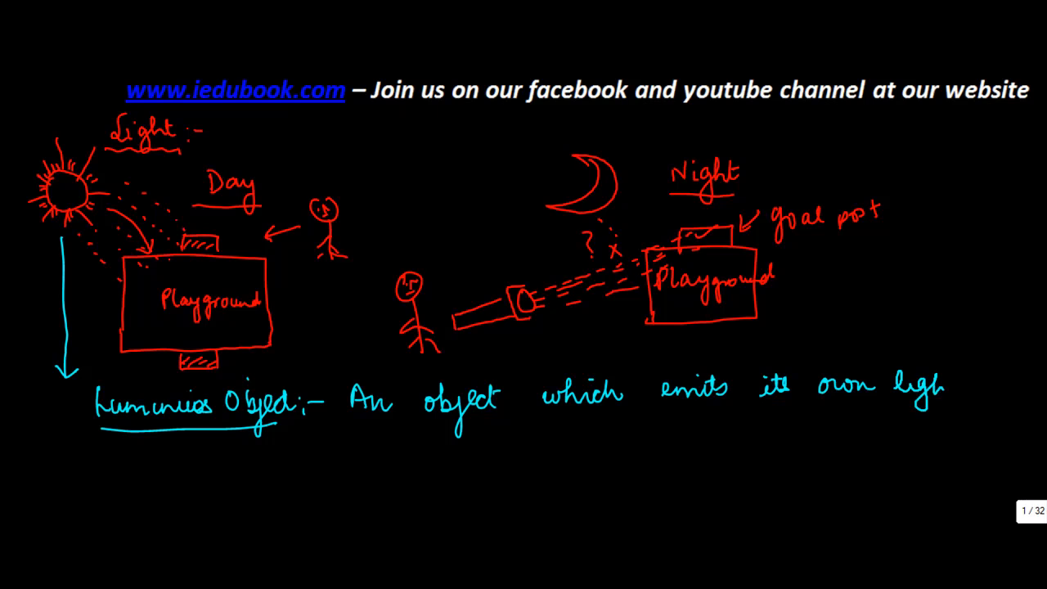
pyautogui.write('light .')
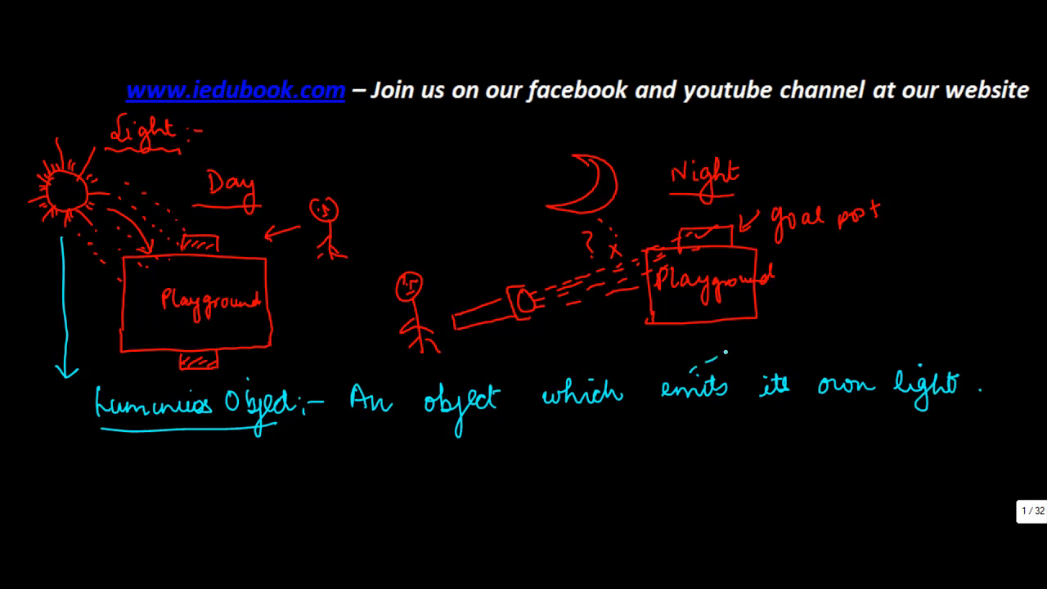